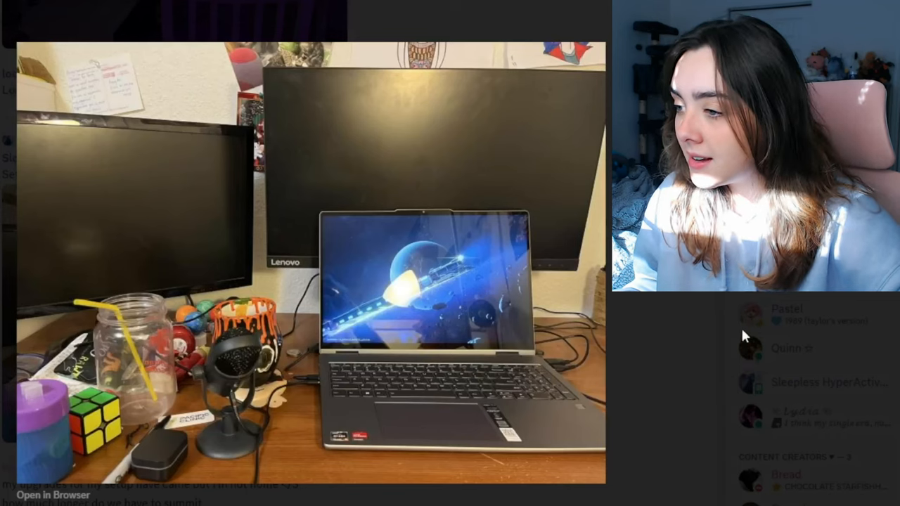
Scroll down the Roast Your Setups channel after leaving the two-monitor desk photo
{"action": "scroll", "scroll_direction": "down", "scroll_amount": 3}
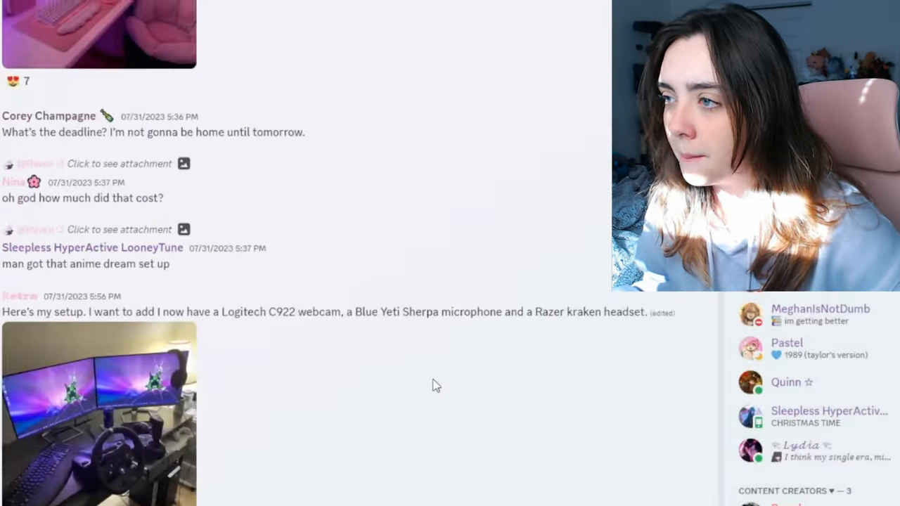
Scroll down past the July setup posts to the August 26 desk conversation
{"action": "left_click", "coordinate": [98, 414]}
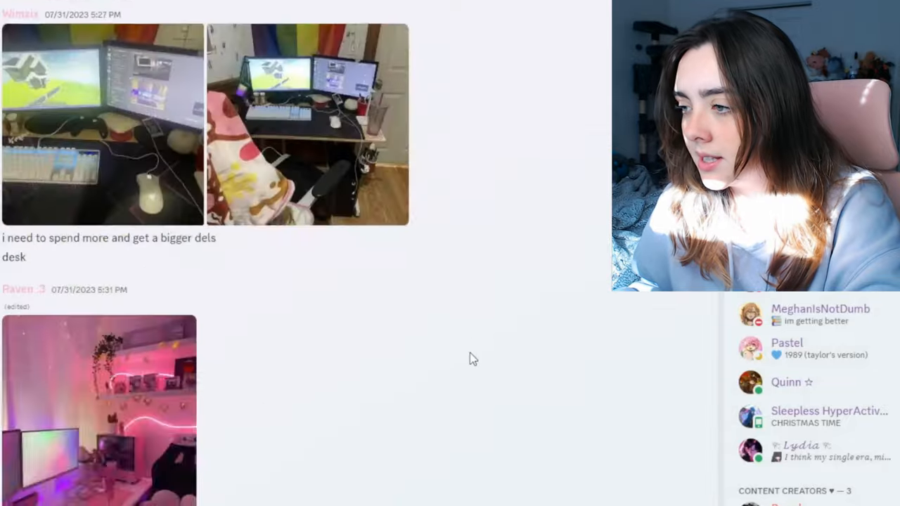
{"action": "scroll", "scroll_direction": "down", "scroll_amount": 3}
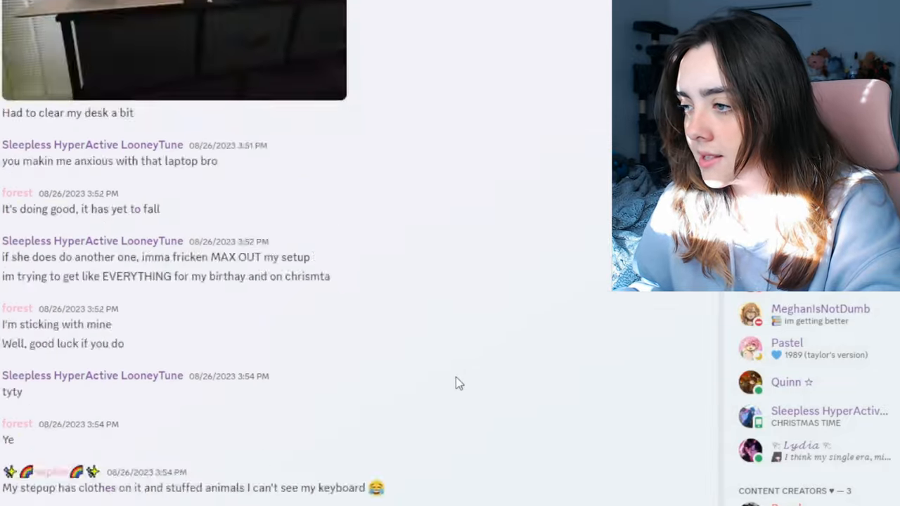
{"action": "scroll", "scroll_direction": "down", "scroll_amount": 3}
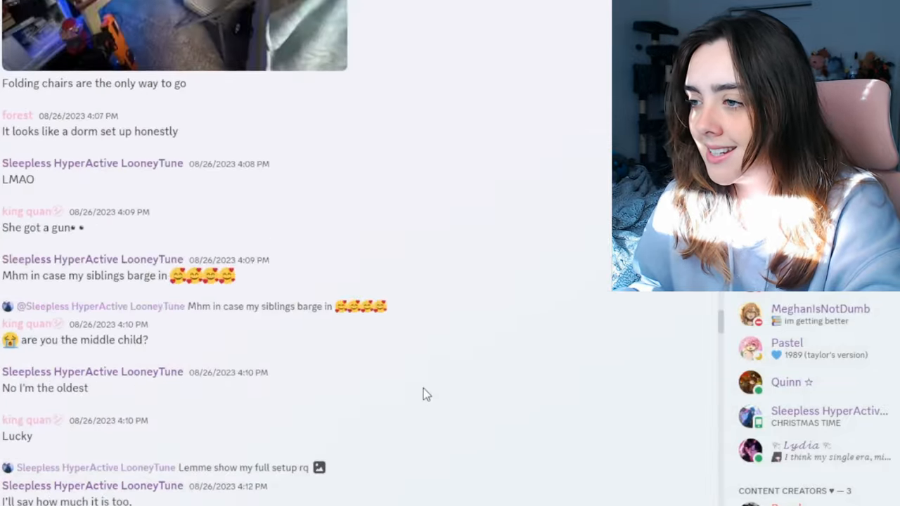
{"action": "scroll", "scroll_direction": "down", "scroll_amount": 3}
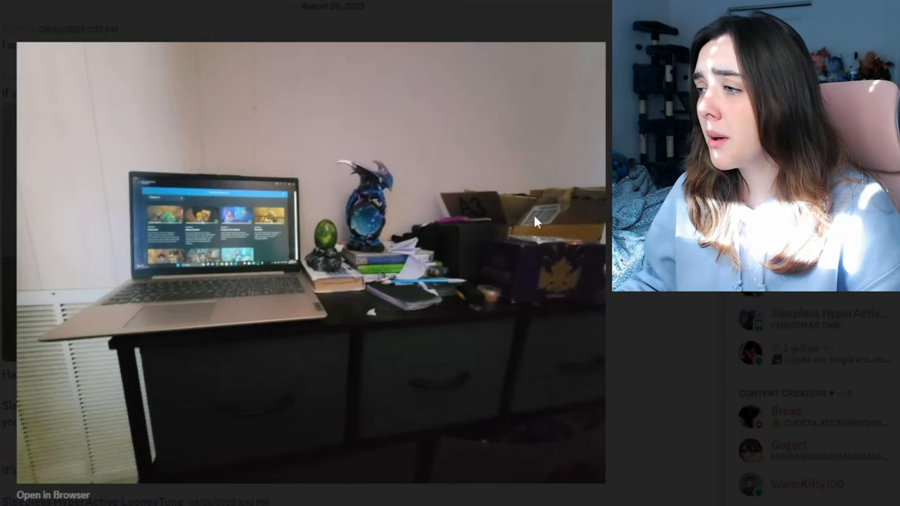
{"action": "mouse_move", "coordinate": [594, 115]}
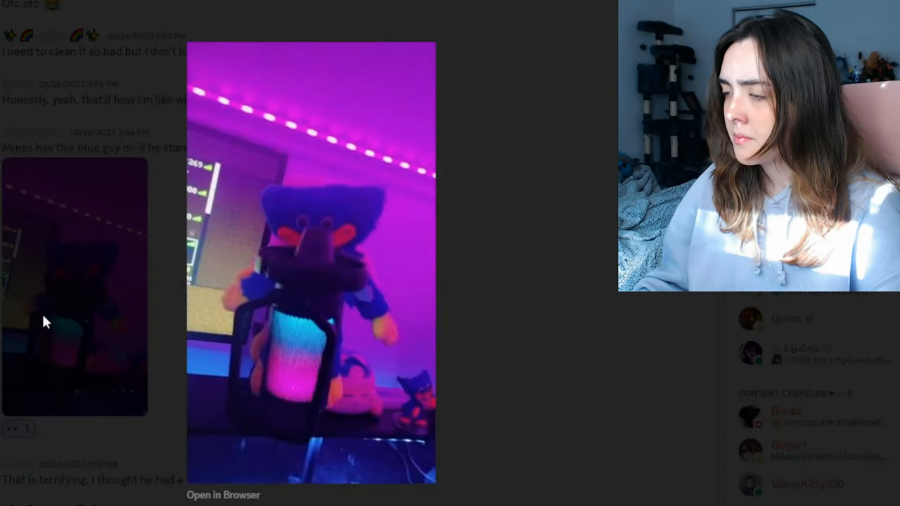
{"action": "mouse_move", "coordinate": [433, 377]}
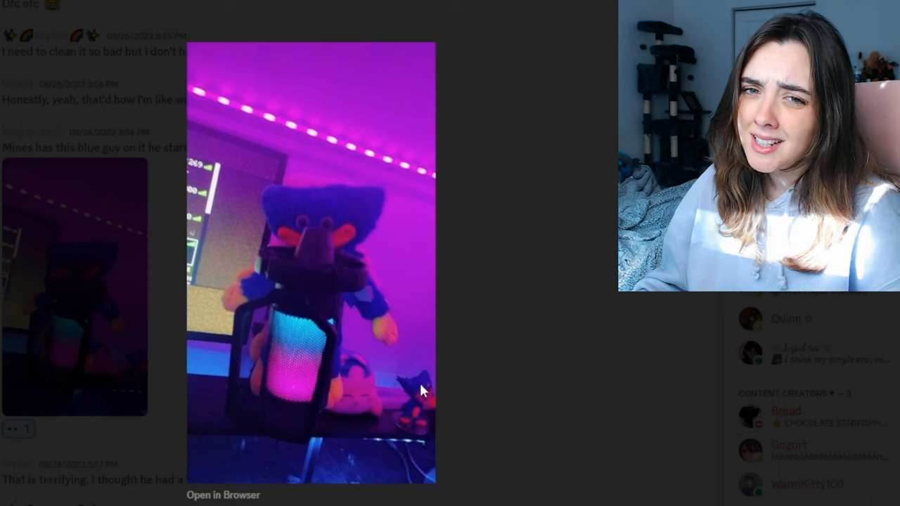
{"action": "mouse_move", "coordinate": [436, 345]}
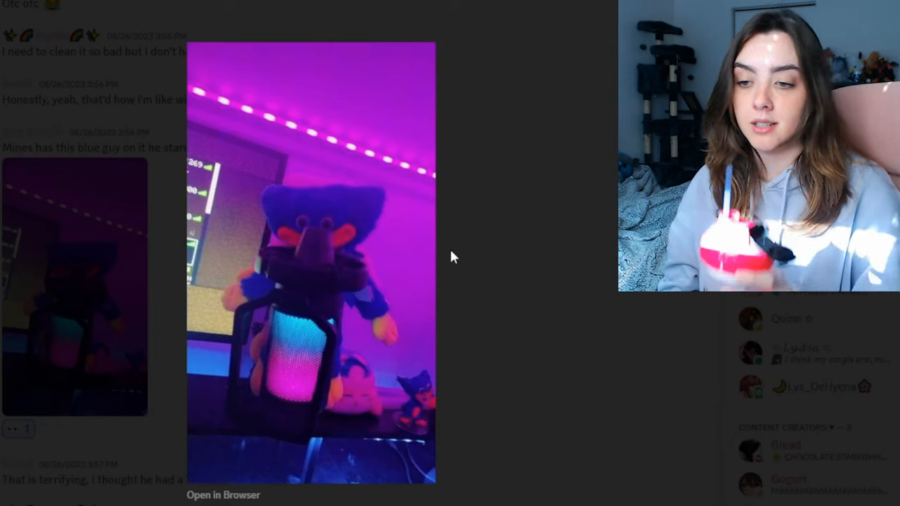
{"action": "mouse_move", "coordinate": [344, 291]}
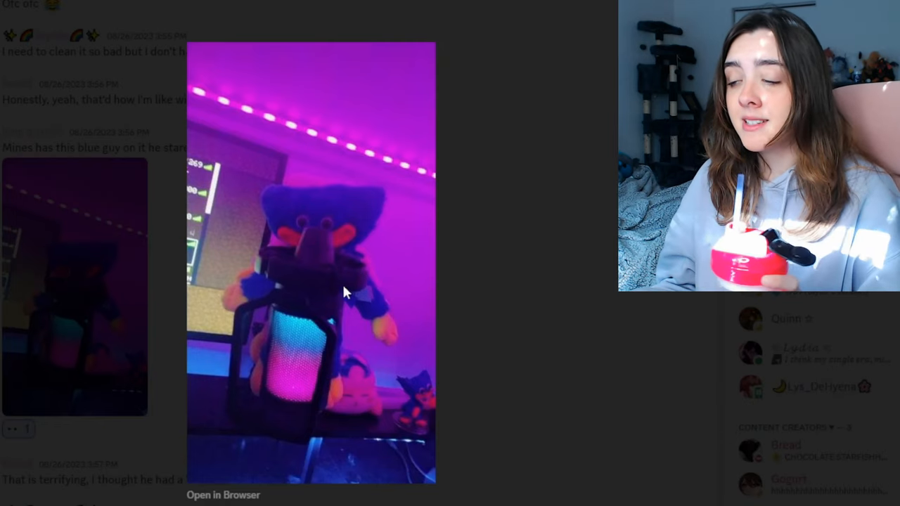
{"action": "mouse_move", "coordinate": [422, 380]}
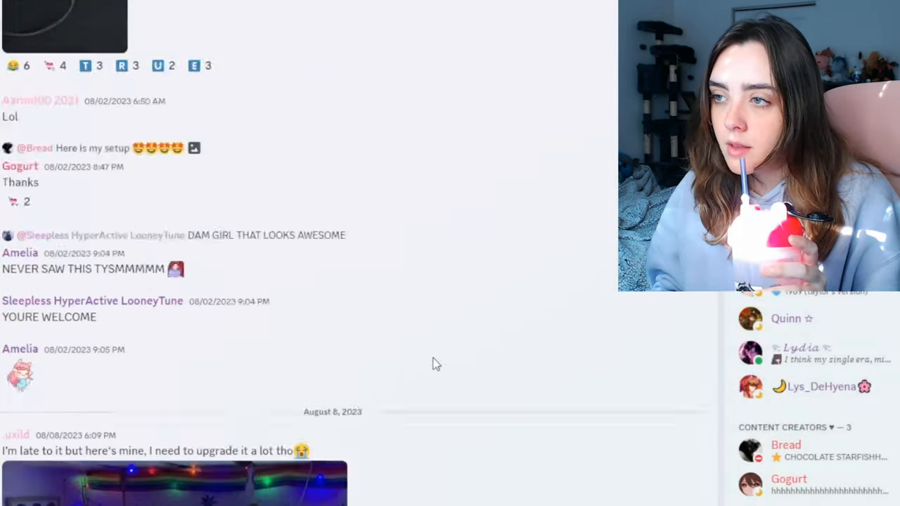
Scroll down to the August 8 post of the small desk in the poster-covered bedroom
{"action": "scroll", "scroll_direction": "down", "scroll_amount": 3}
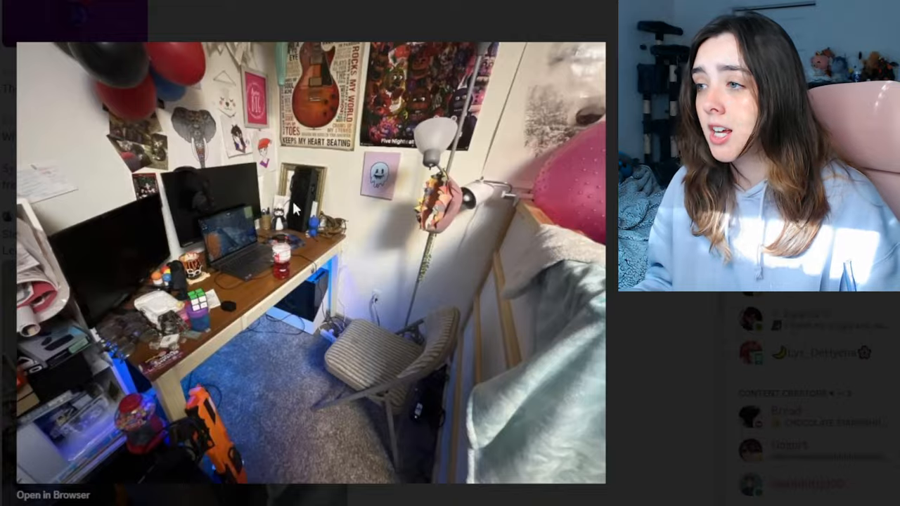
{"action": "mouse_move", "coordinate": [307, 118]}
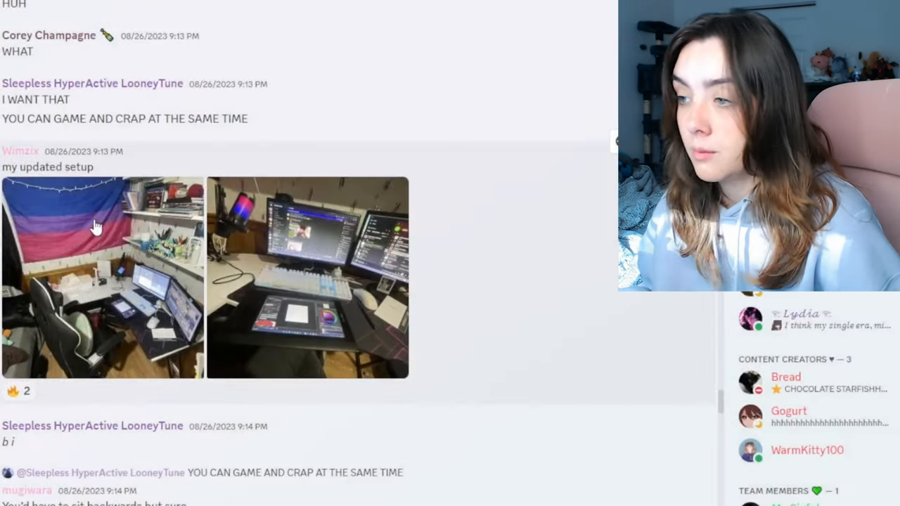
View the 'my updated setup' post's dual-monitor desk photo full-size, advancing to its second image
{"action": "left_click", "coordinate": [307, 278]}
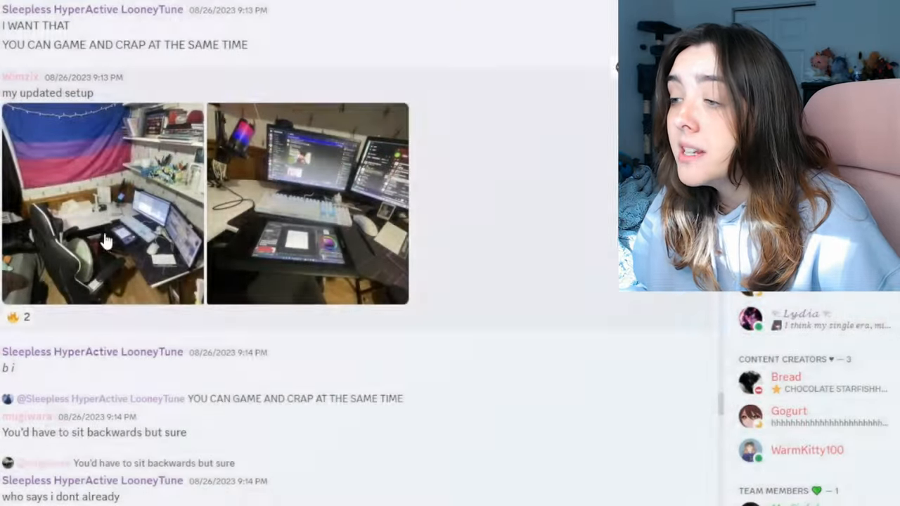
{"action": "left_click", "coordinate": [307, 202]}
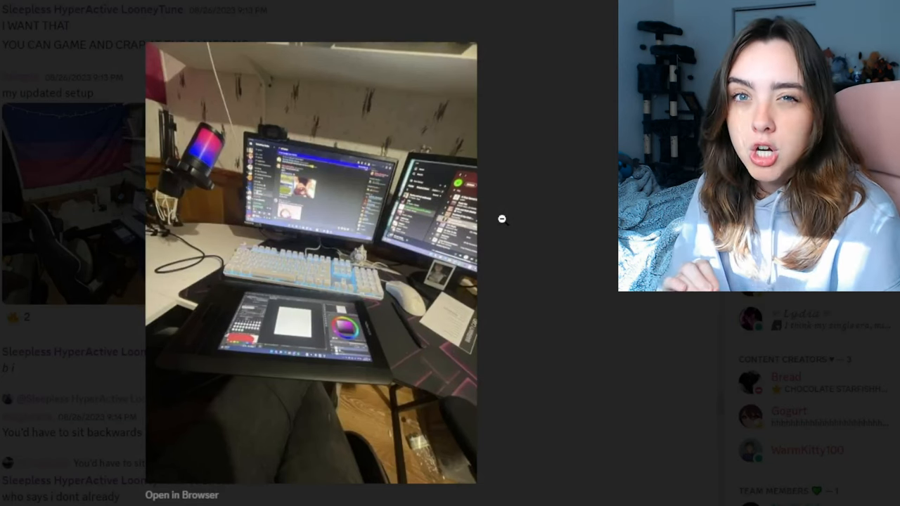
{"action": "left_click", "coordinate": [501, 220]}
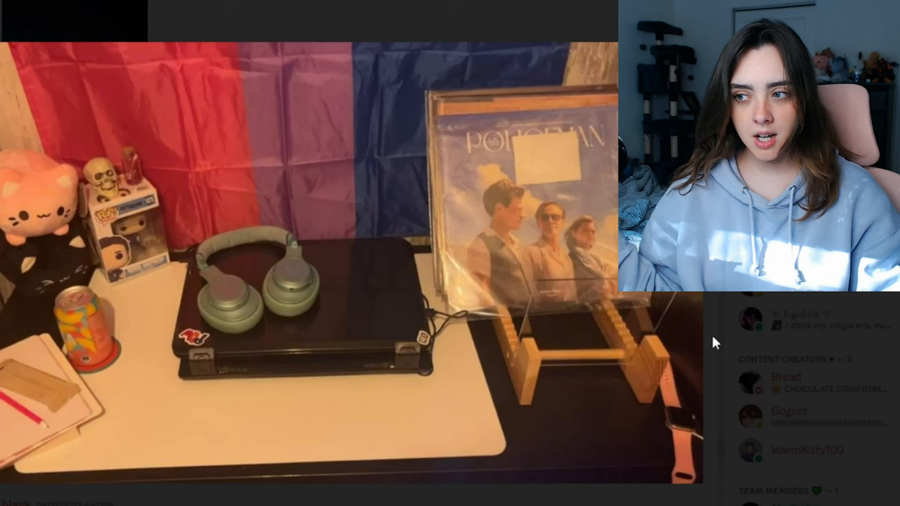
{"action": "mouse_move", "coordinate": [345, 425]}
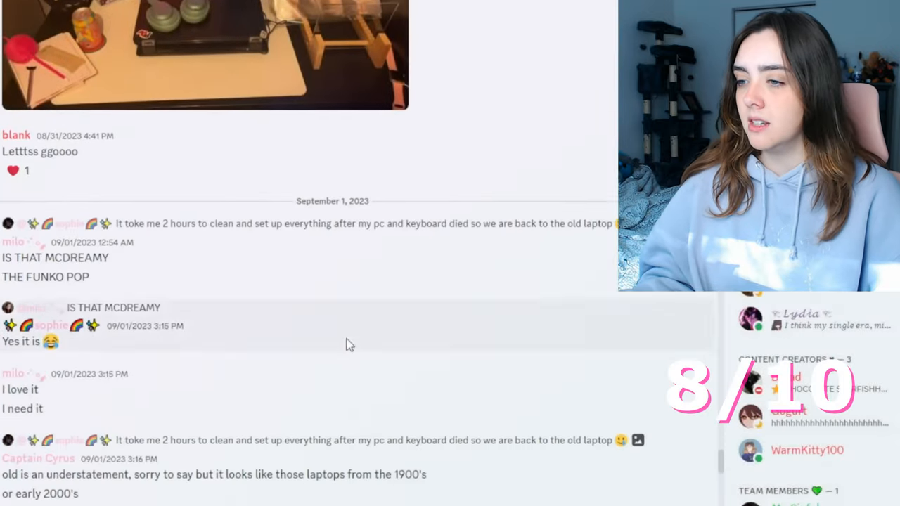
Scroll down to the September 'made the first investment for the new setup, a new desk' post
{"action": "scroll", "scroll_direction": "down", "scroll_amount": 3}
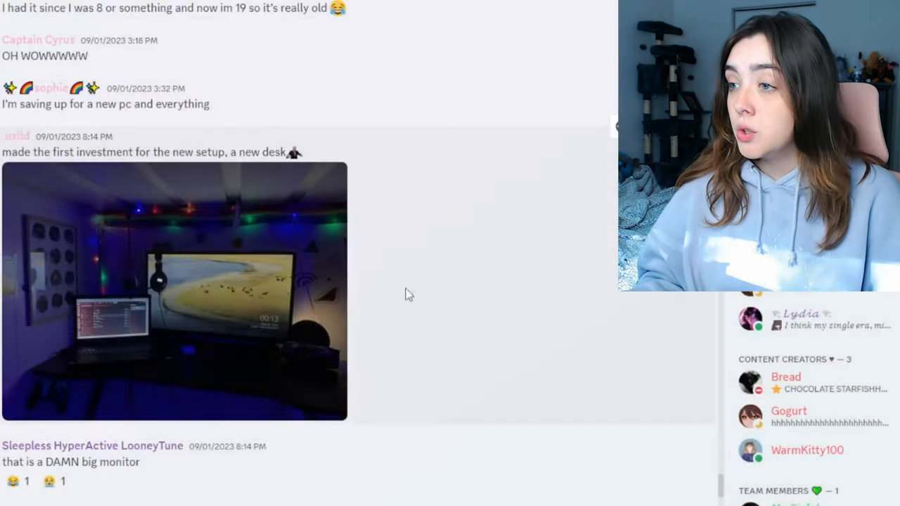
View the purple-lit new-desk photo with the large monitor full-size for rating
{"action": "left_click", "coordinate": [174, 290]}
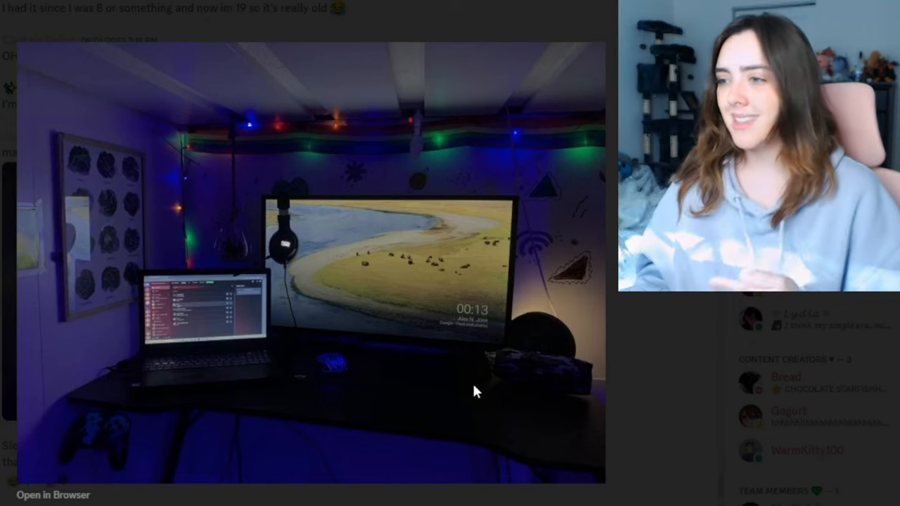
{"action": "mouse_move", "coordinate": [380, 428]}
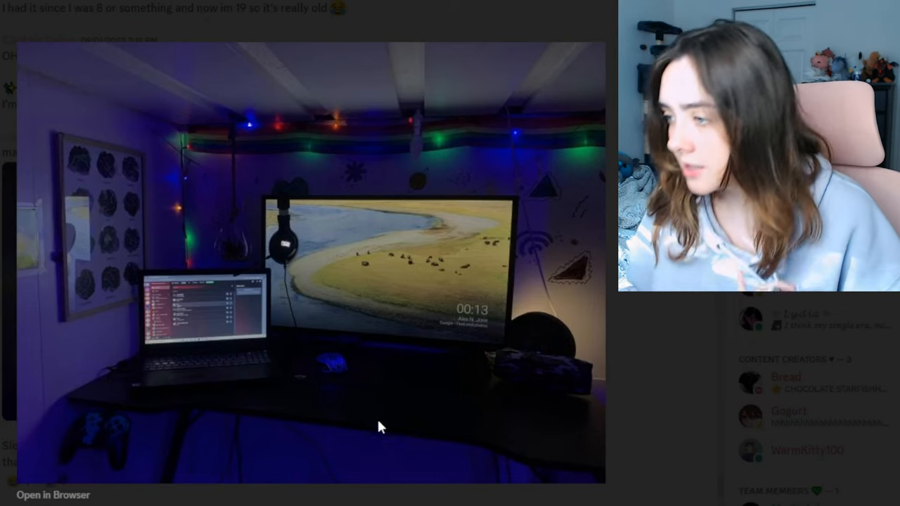
{"action": "mouse_move", "coordinate": [239, 279]}
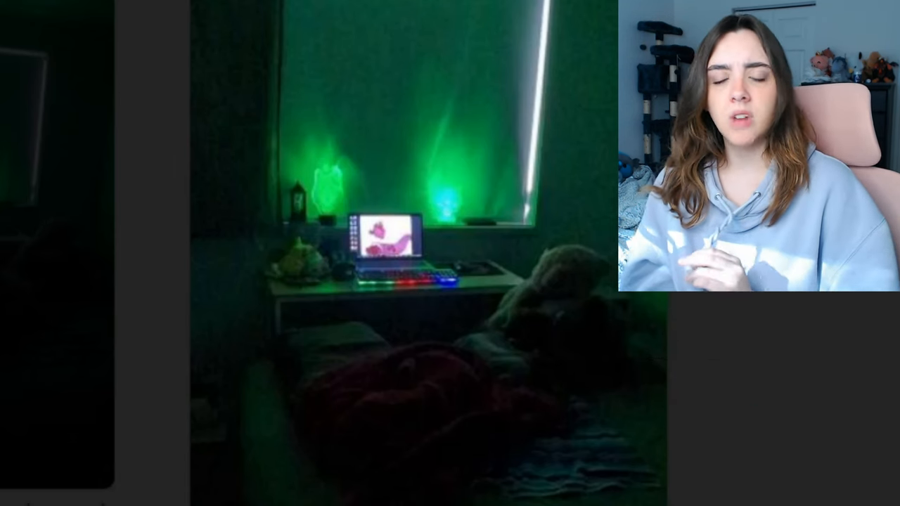
{"action": "mouse_move", "coordinate": [577, 176]}
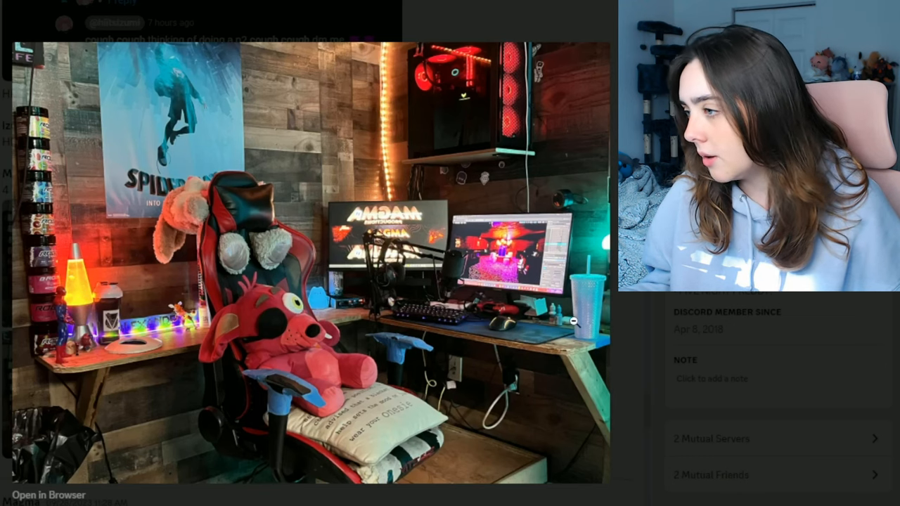
{"action": "mouse_move", "coordinate": [421, 360]}
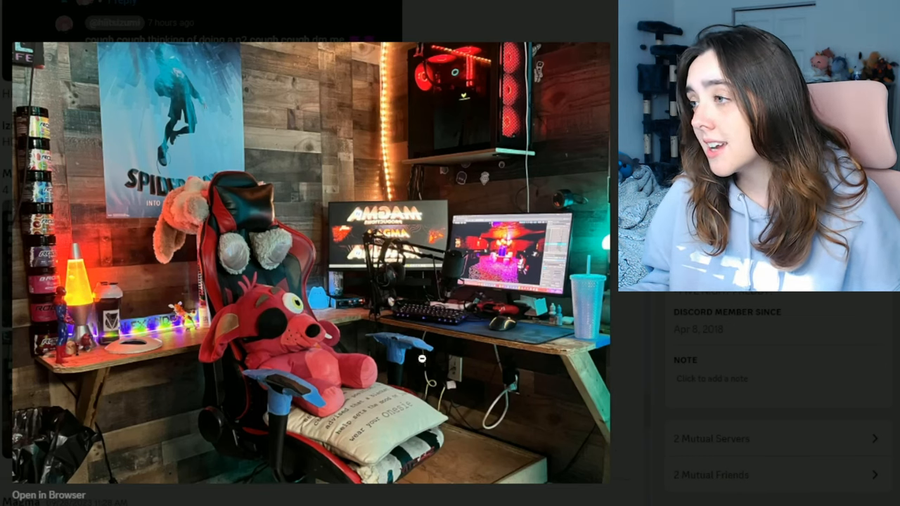